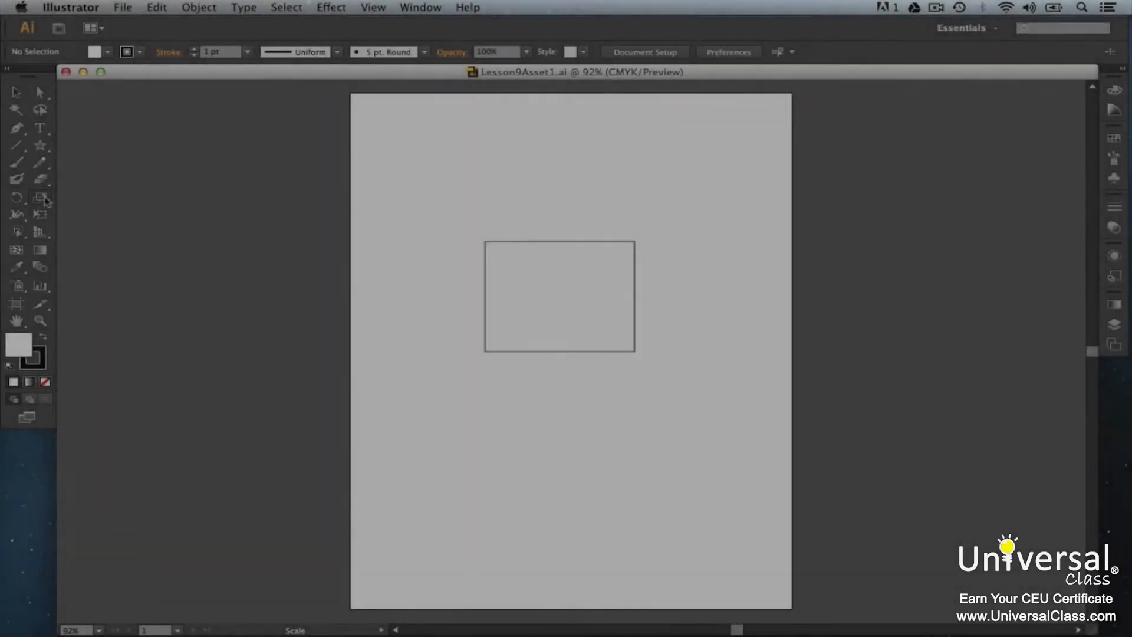
Step: Drag the rectangle's top-left anchor down and left with Direct Selection, making a slanted quadrilateral
left_click(40, 197)
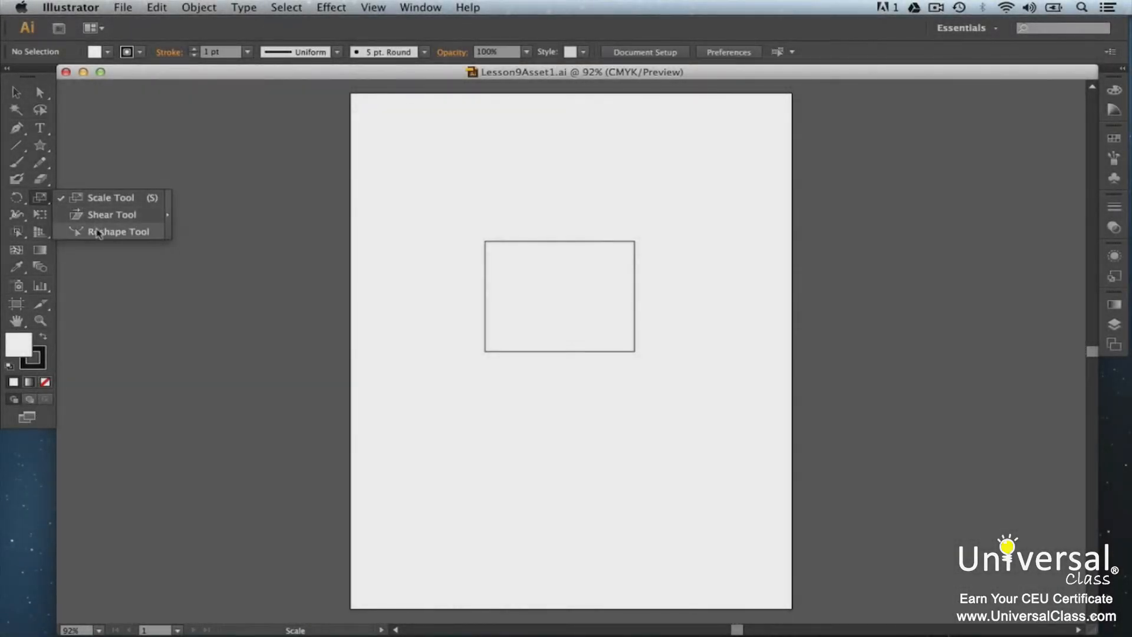
left_click(120, 231)
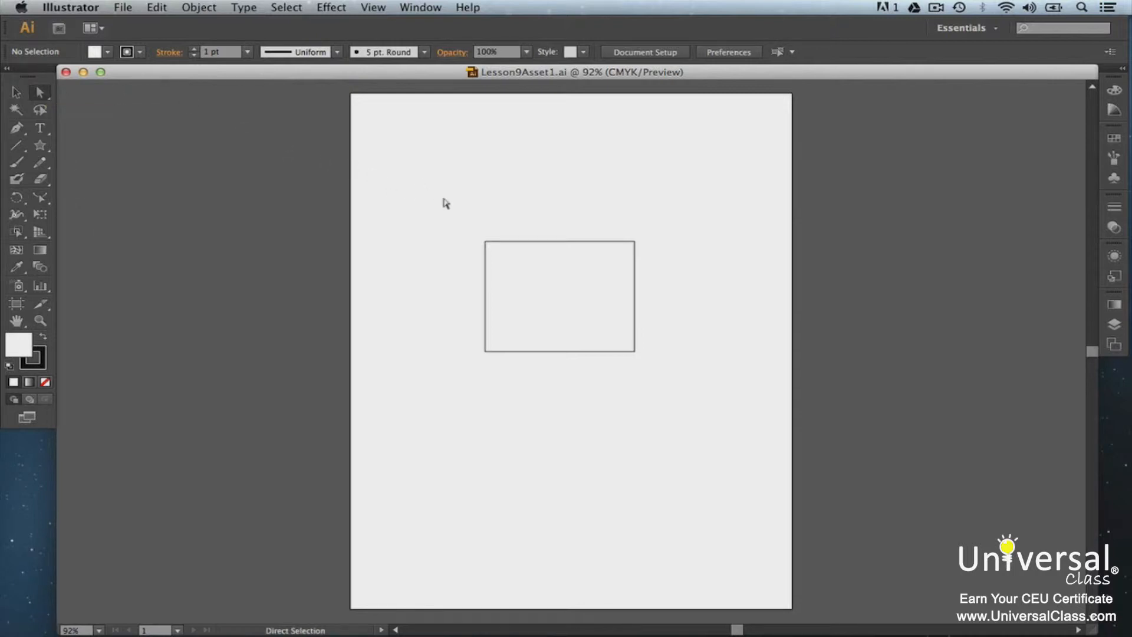
left_click(485, 242)
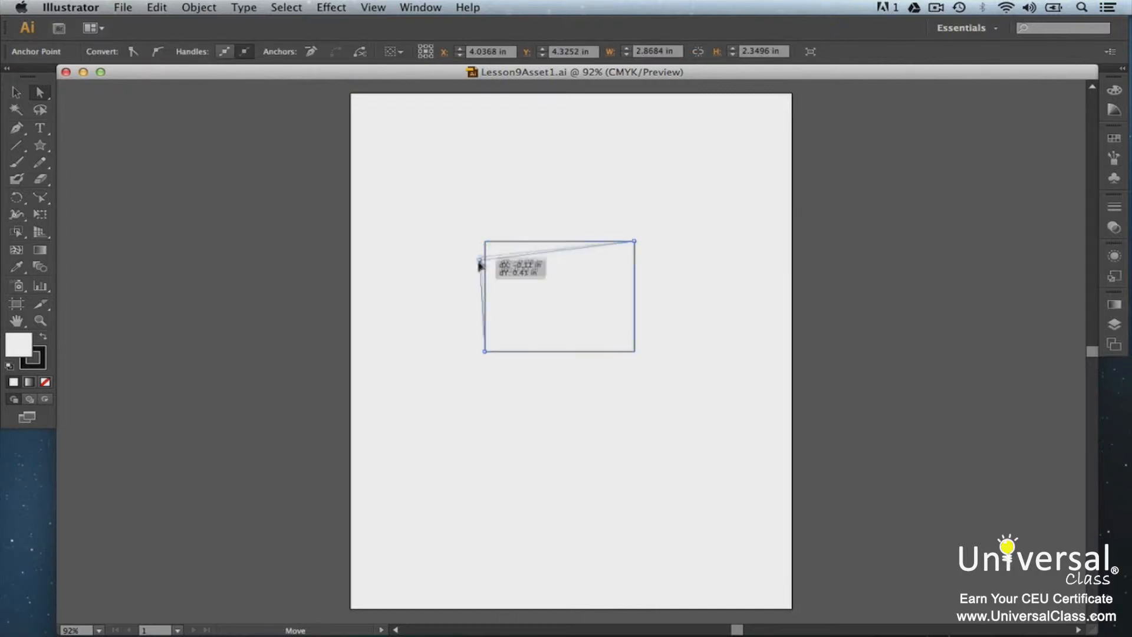
left_click_drag(480, 265, 482, 351)
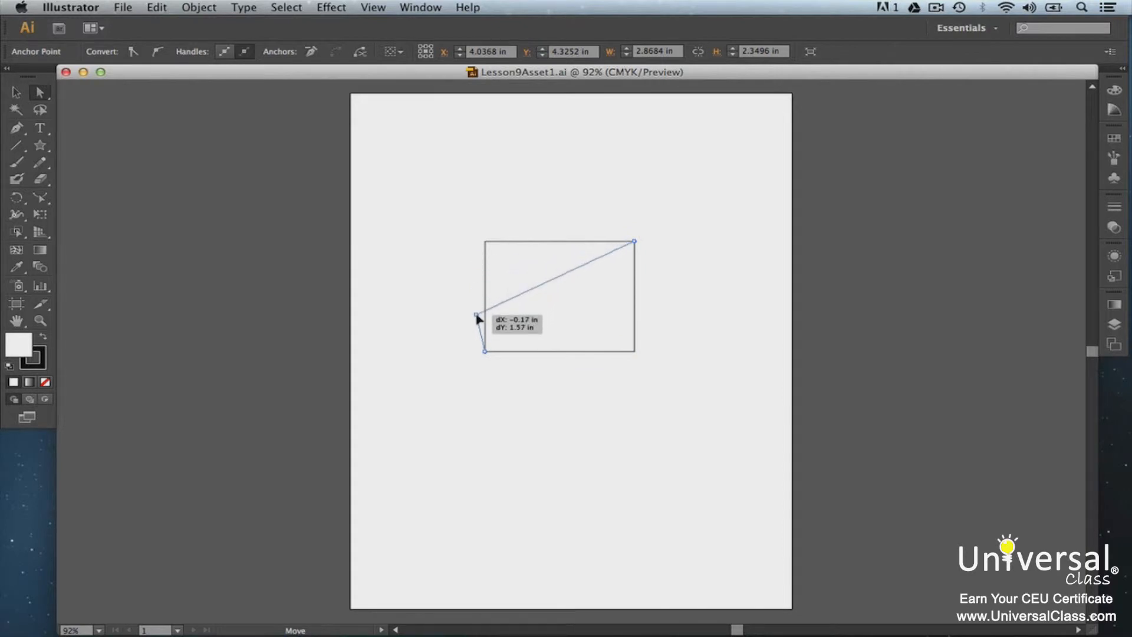
left_click_drag(477, 318, 466, 318)
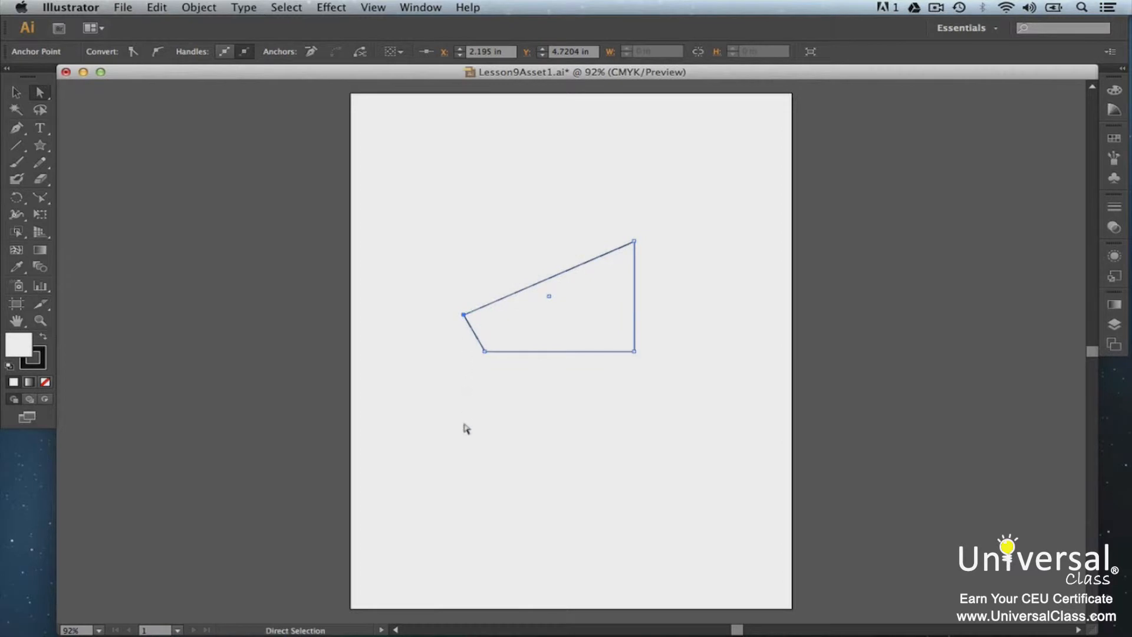
left_click(465, 428)
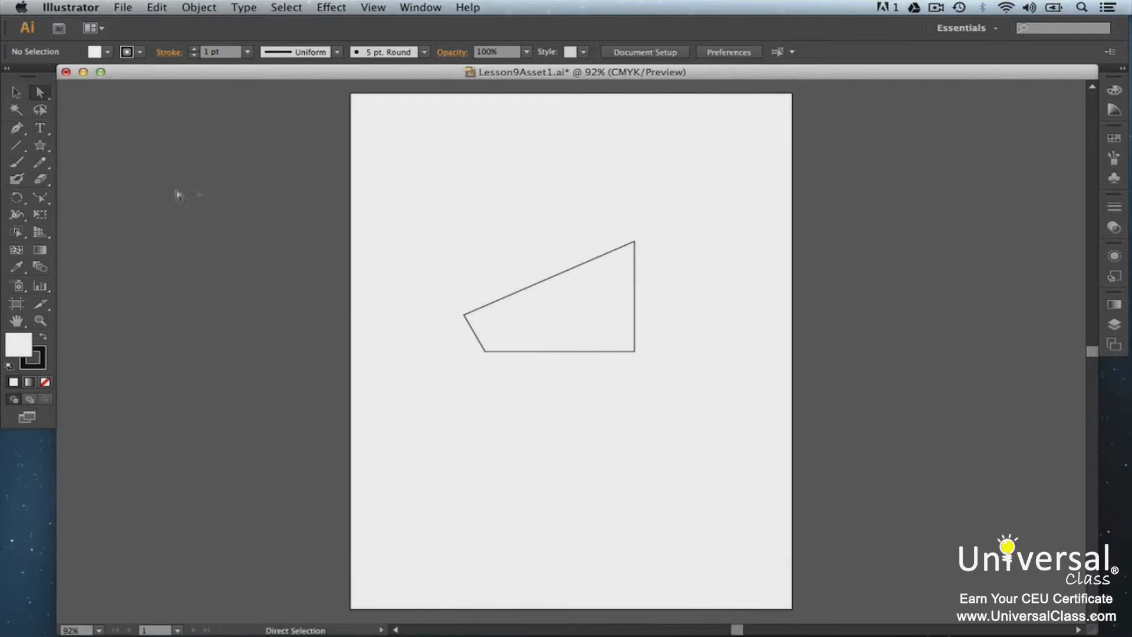
Step: Redraw the slanted shape's bottom edge as a wavy Pencil stroke
left_click(16, 161)
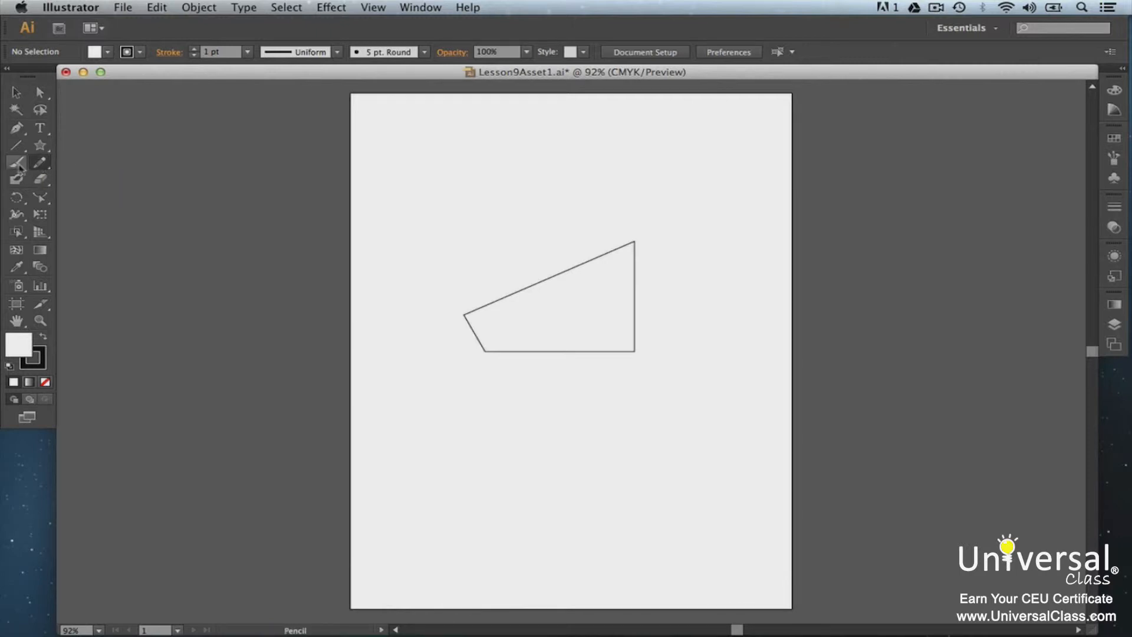
mouse_move(16, 163)
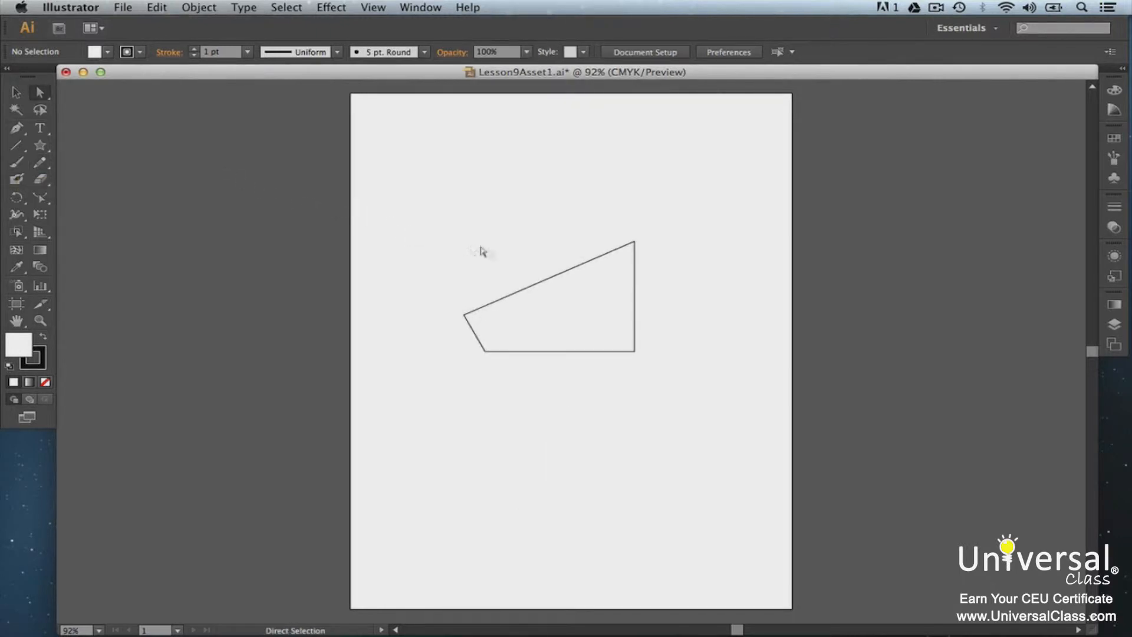
left_click(548, 317)
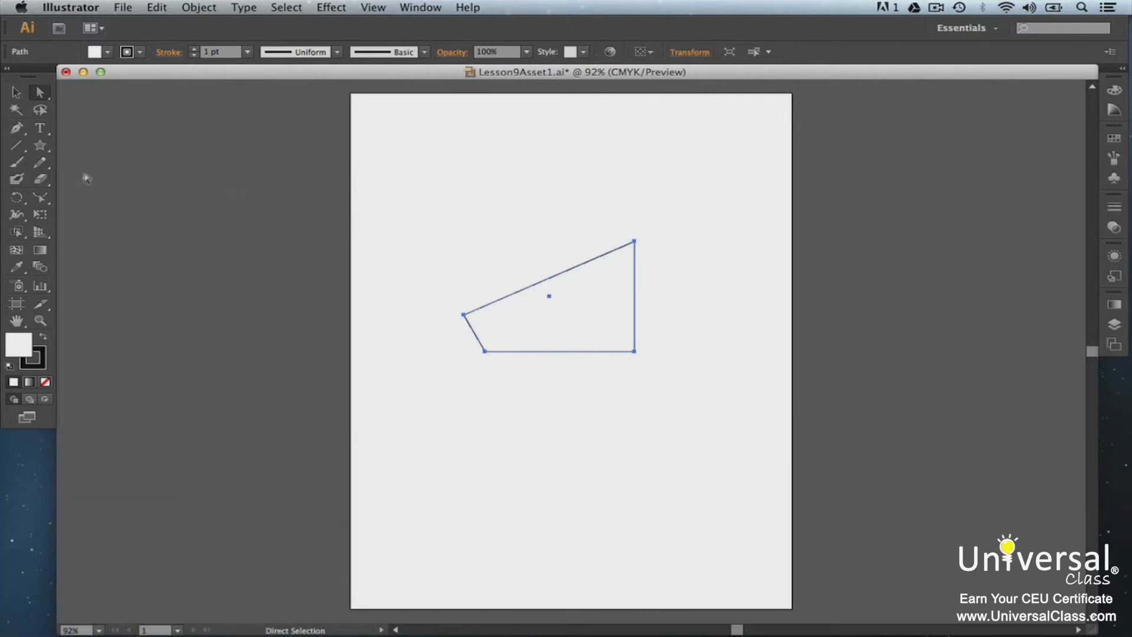
left_click(16, 161)
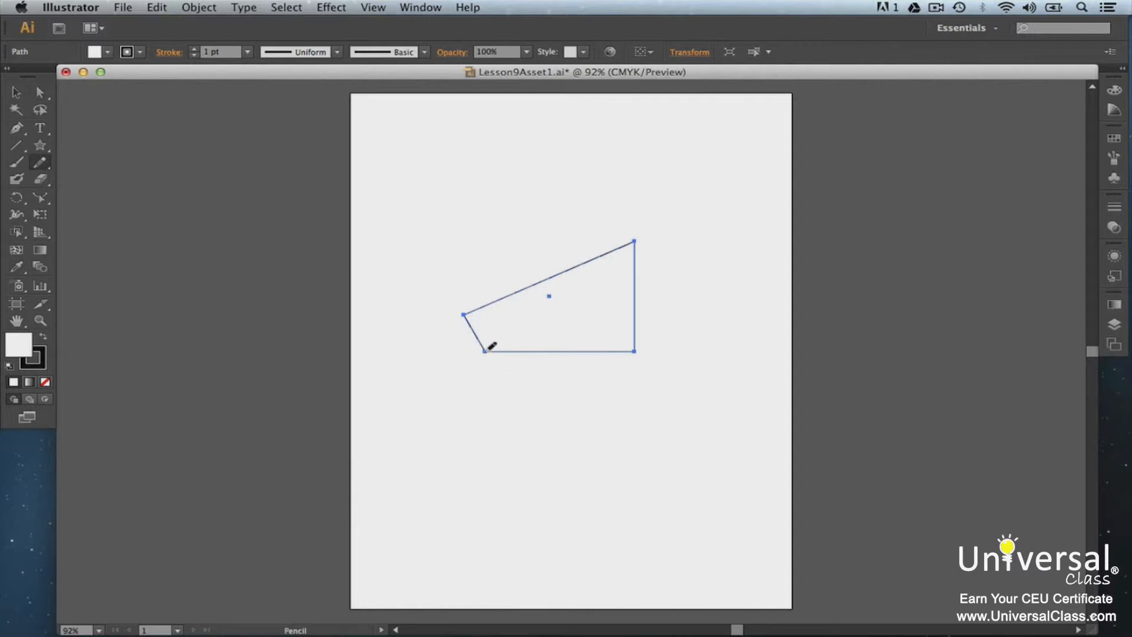
left_click_drag(483, 349, 635, 346)
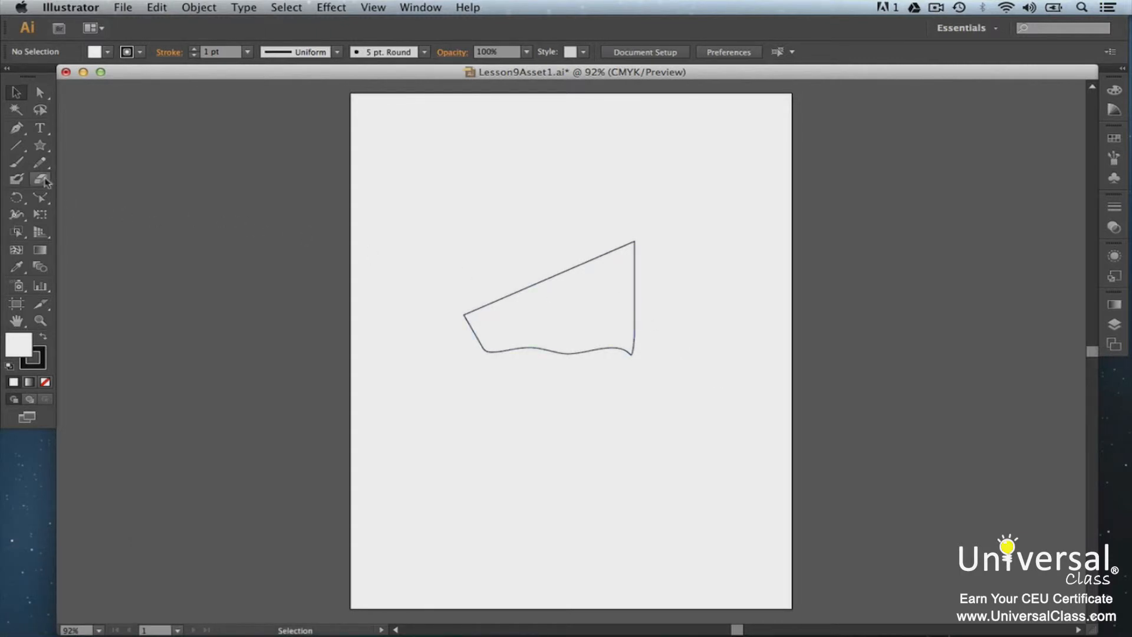
Step: Fill the shape red and erase part of its bottom edge with the Eraser tool
left_click(18, 179)
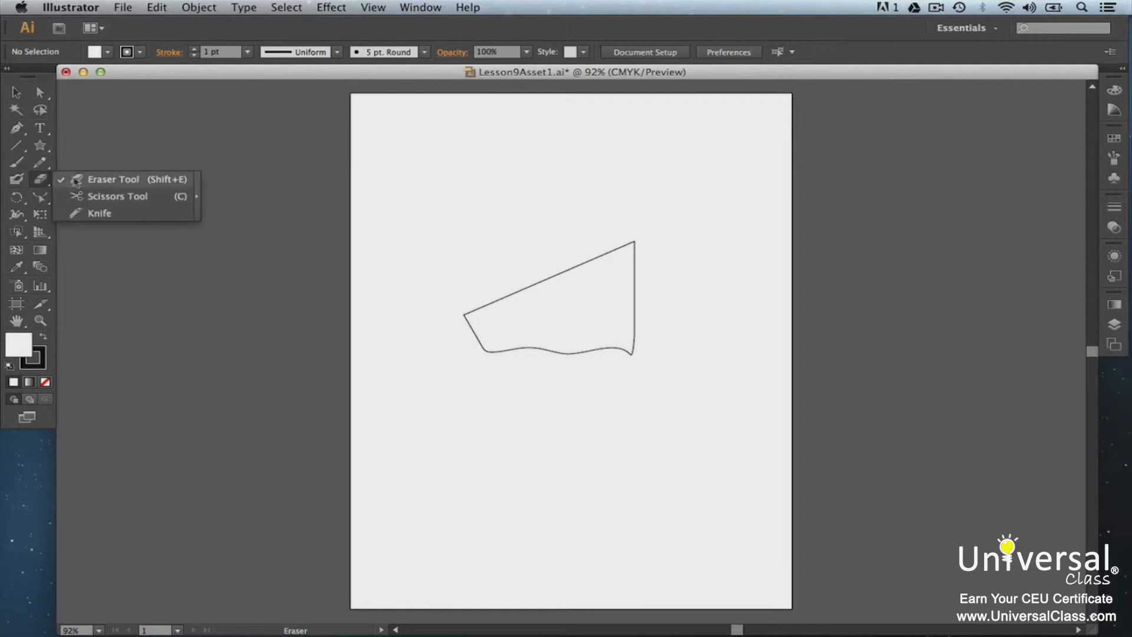
left_click(224, 232)
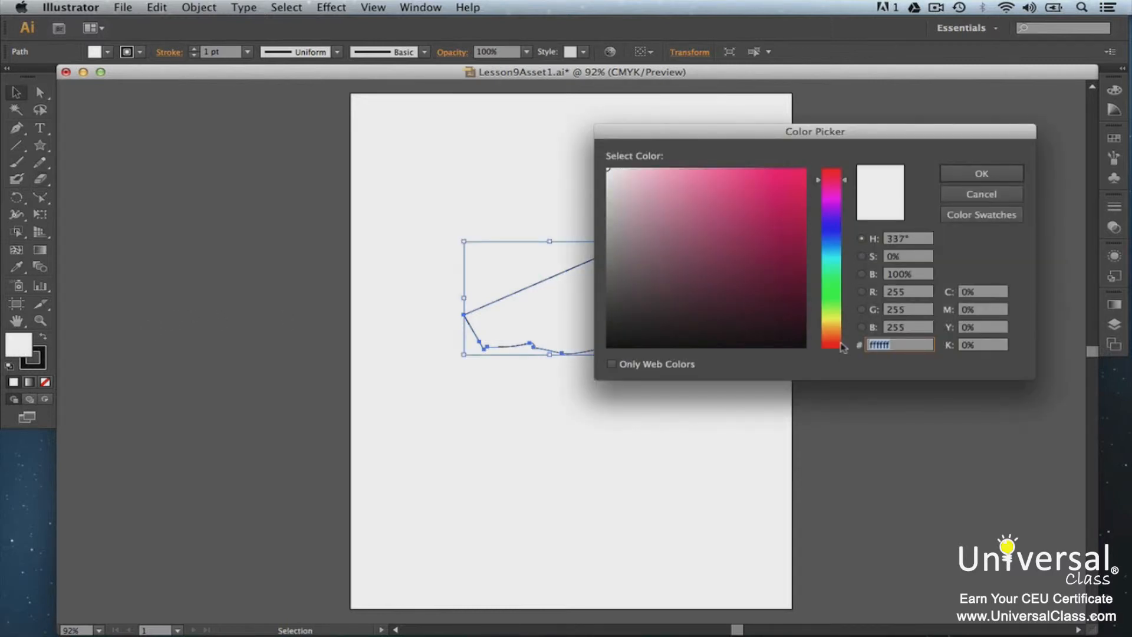
left_click(790, 186)
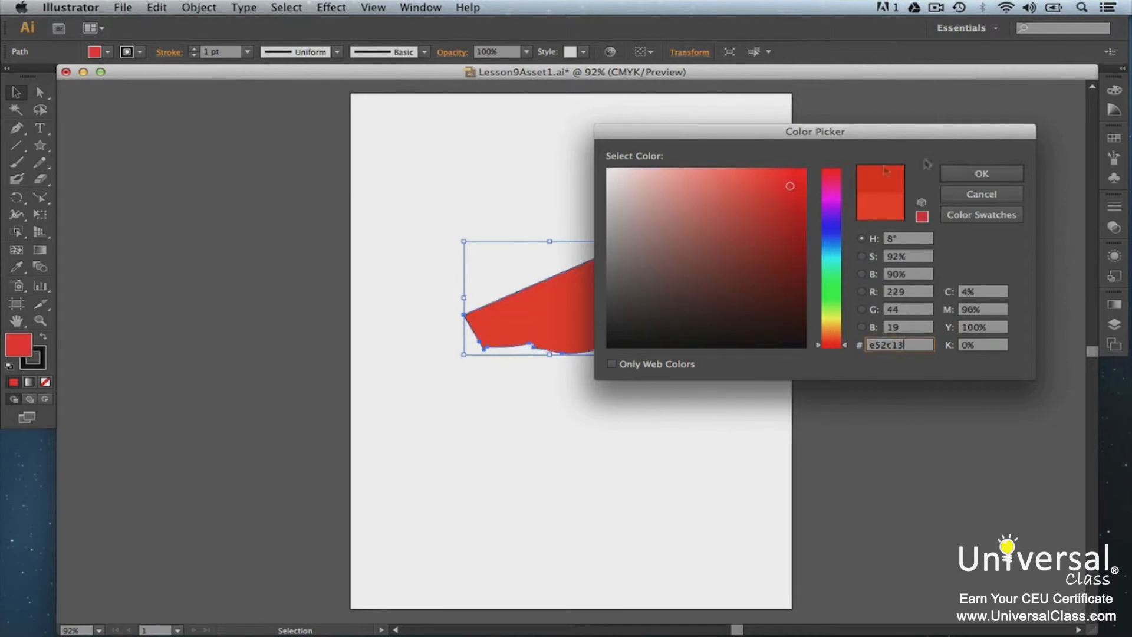
left_click(979, 173)
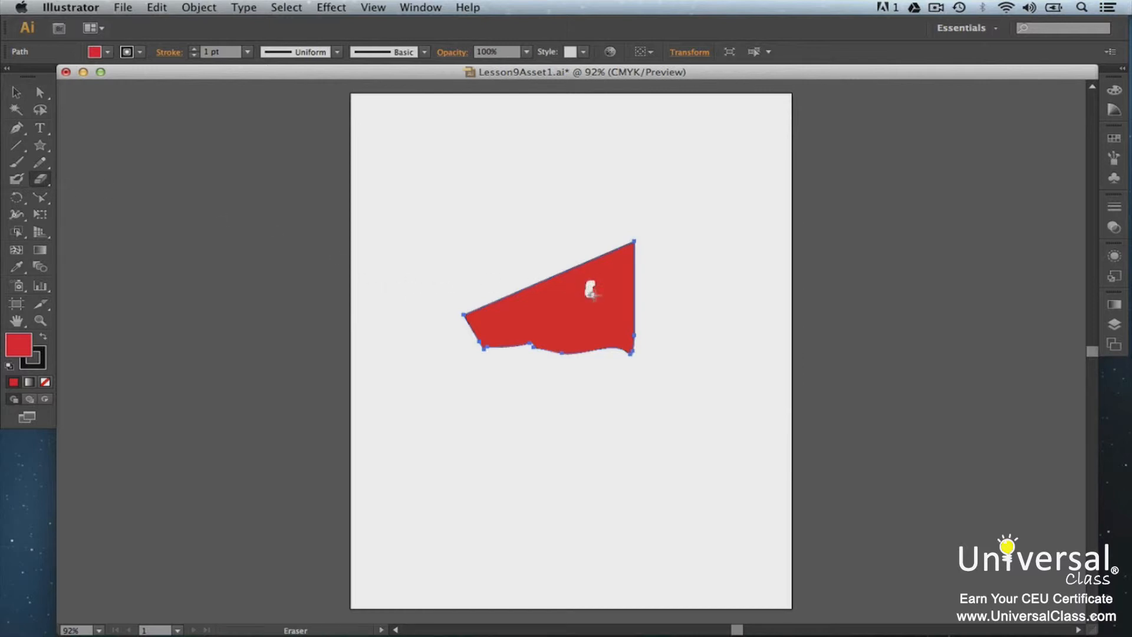
left_click(592, 289)
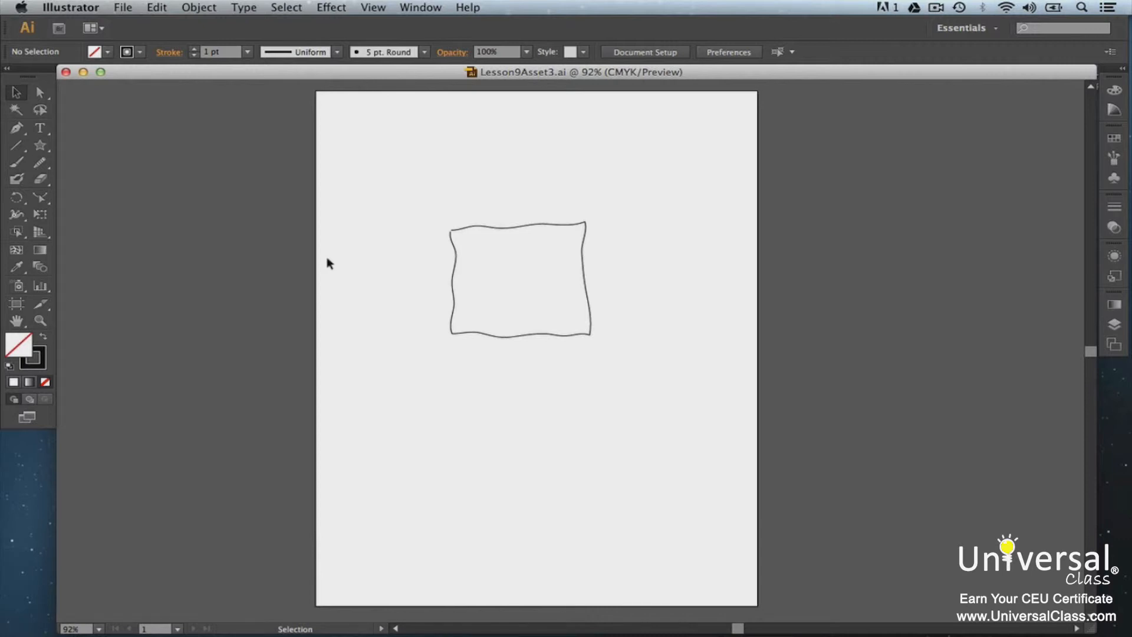
Step: Select the wobbly rectangle and set Smooth tool options to Fidelity 4 px, Smoothness 72%
left_click(518, 281)
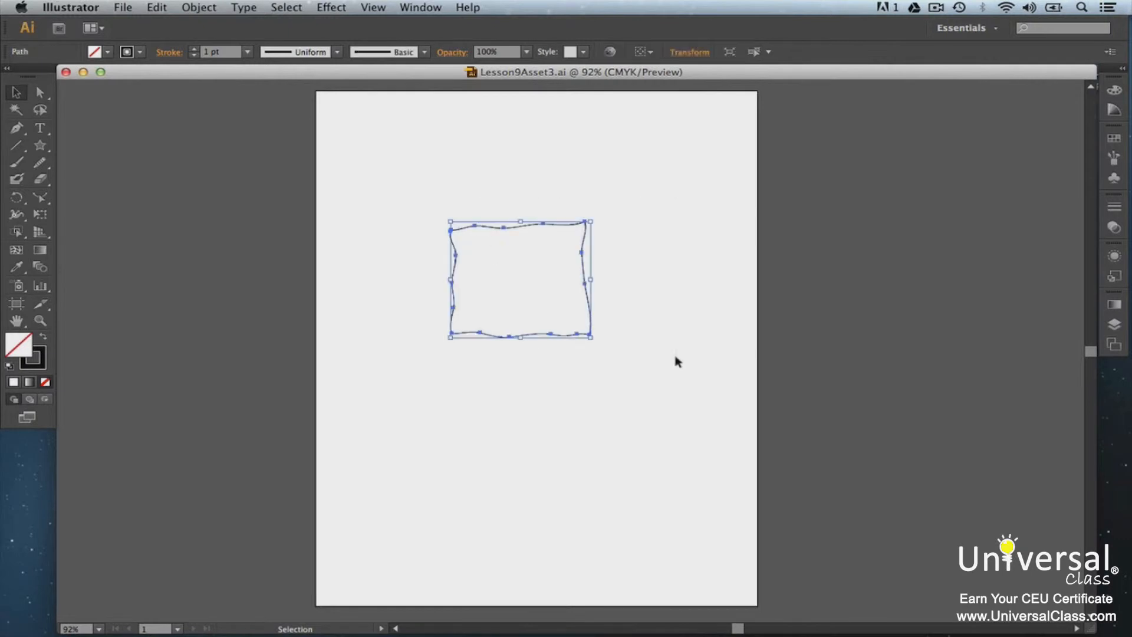
mouse_move(357, 326)
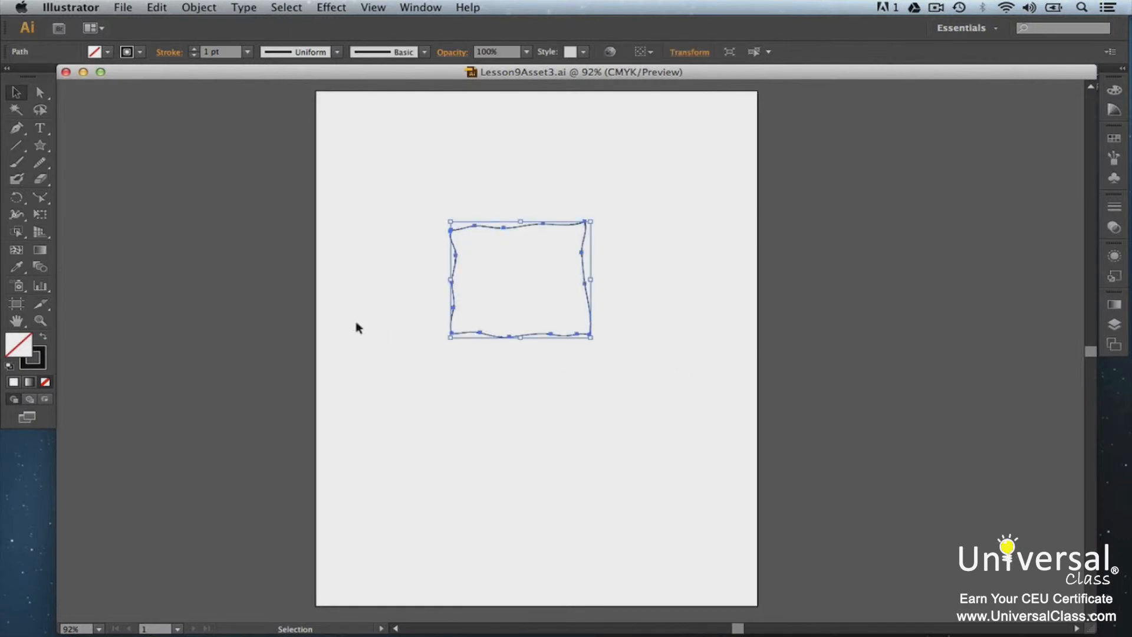
left_click(40, 161)
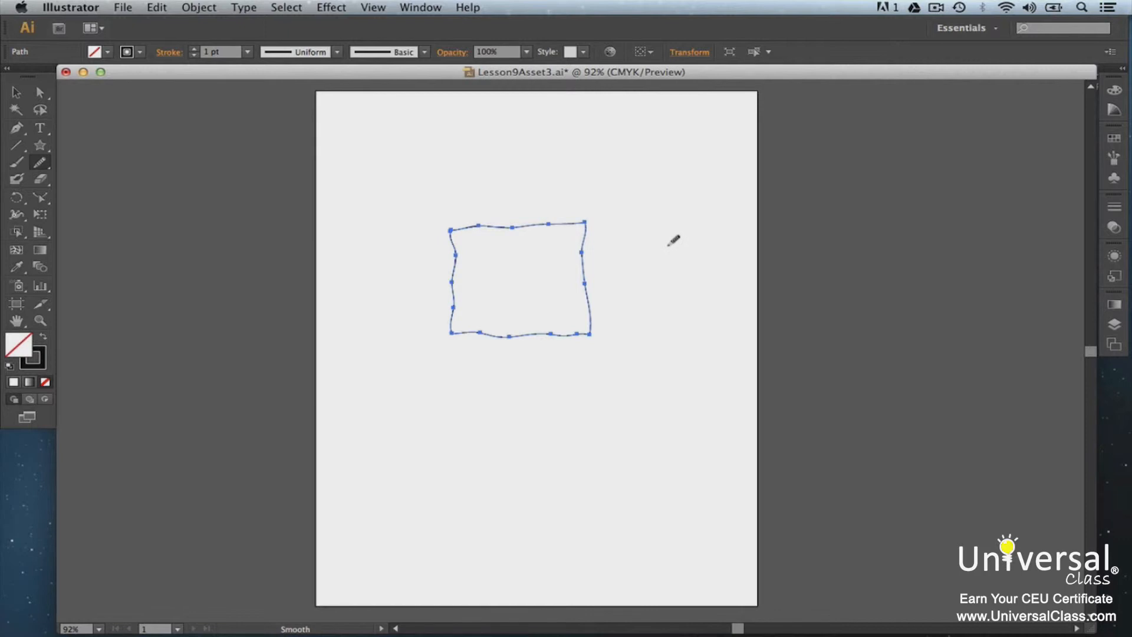
double_click(40, 162)
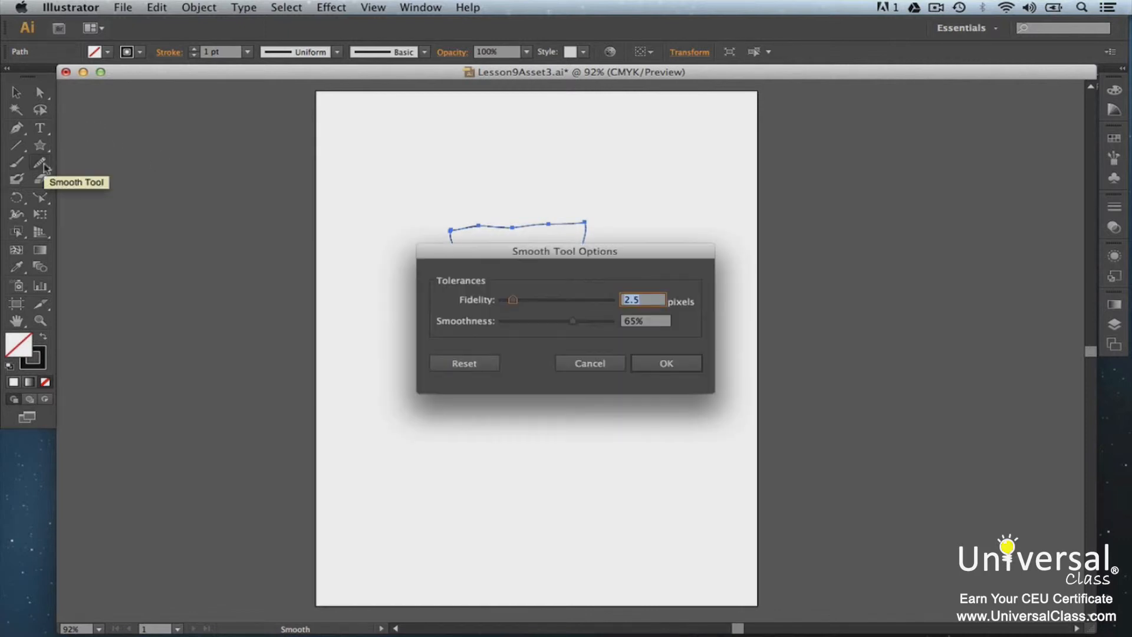
mouse_move(462, 308)
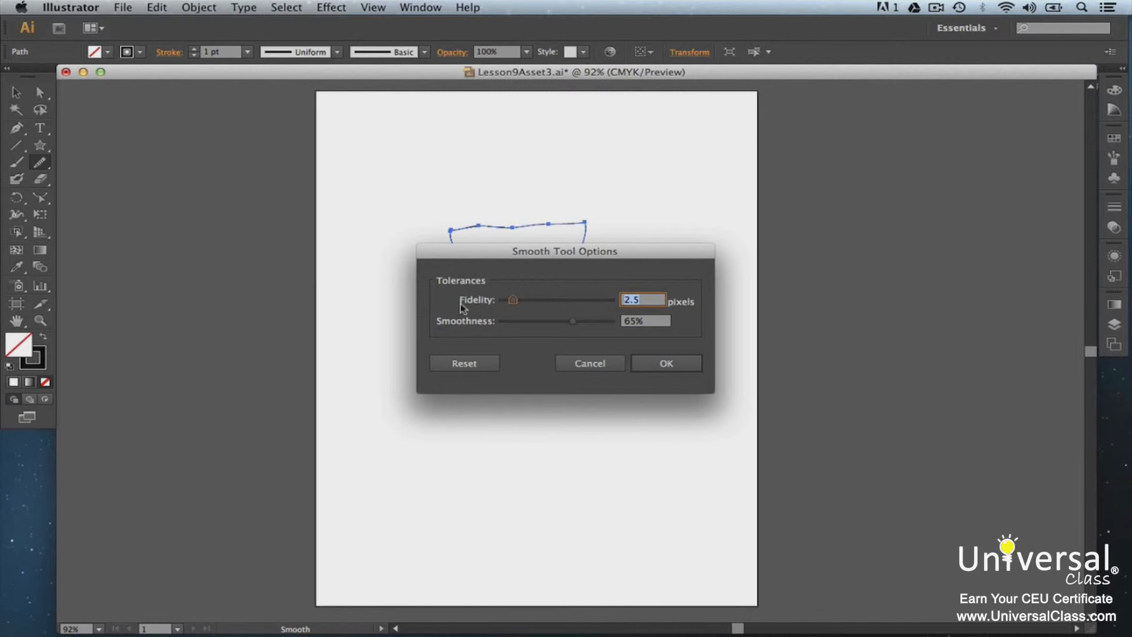
mouse_move(513, 301)
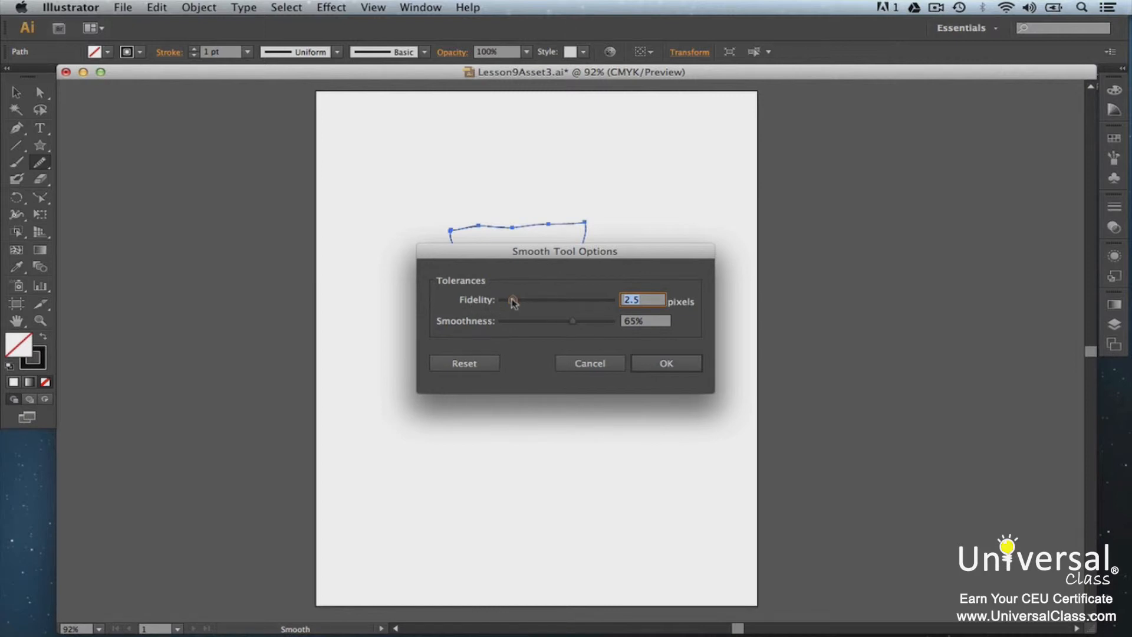
left_click_drag(509, 301, 519, 300)
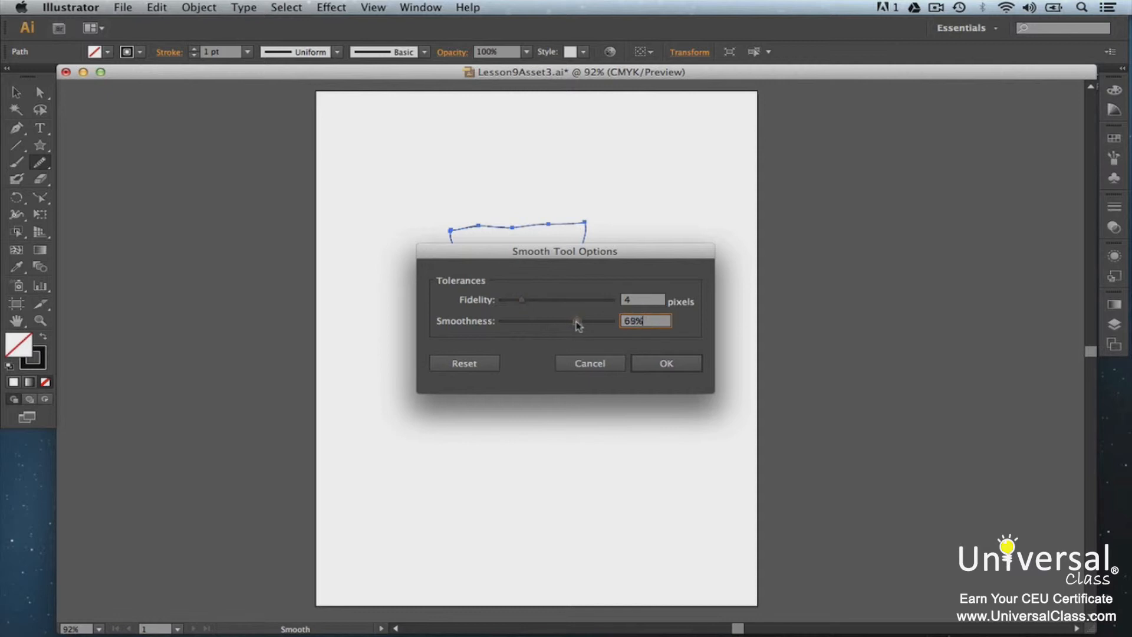
left_click_drag(574, 321, 583, 321)
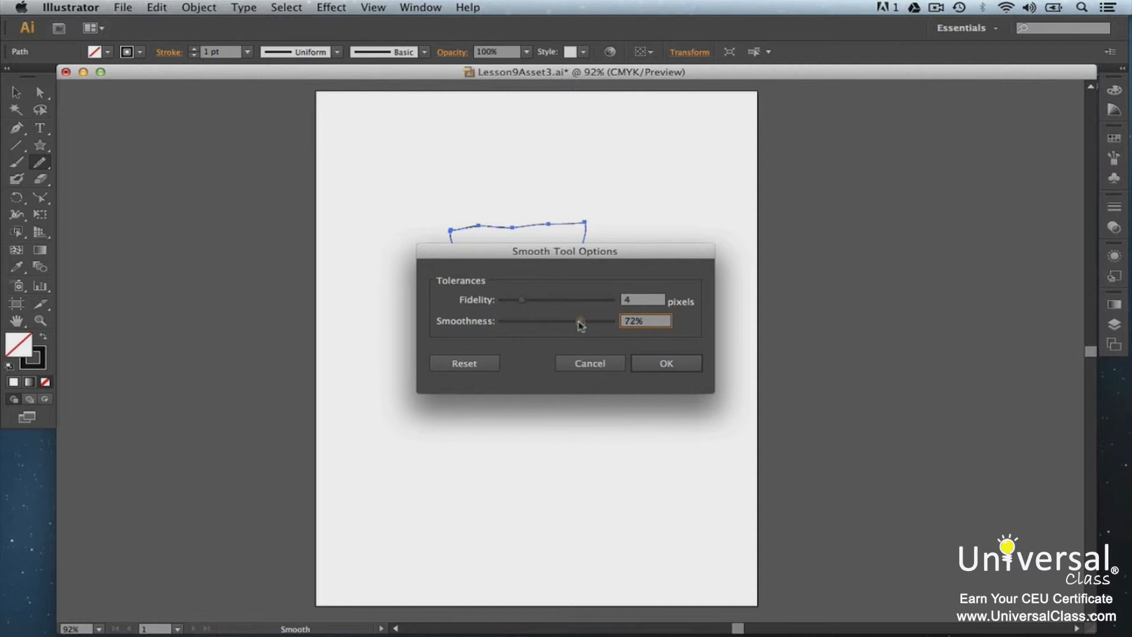
left_click(644, 321)
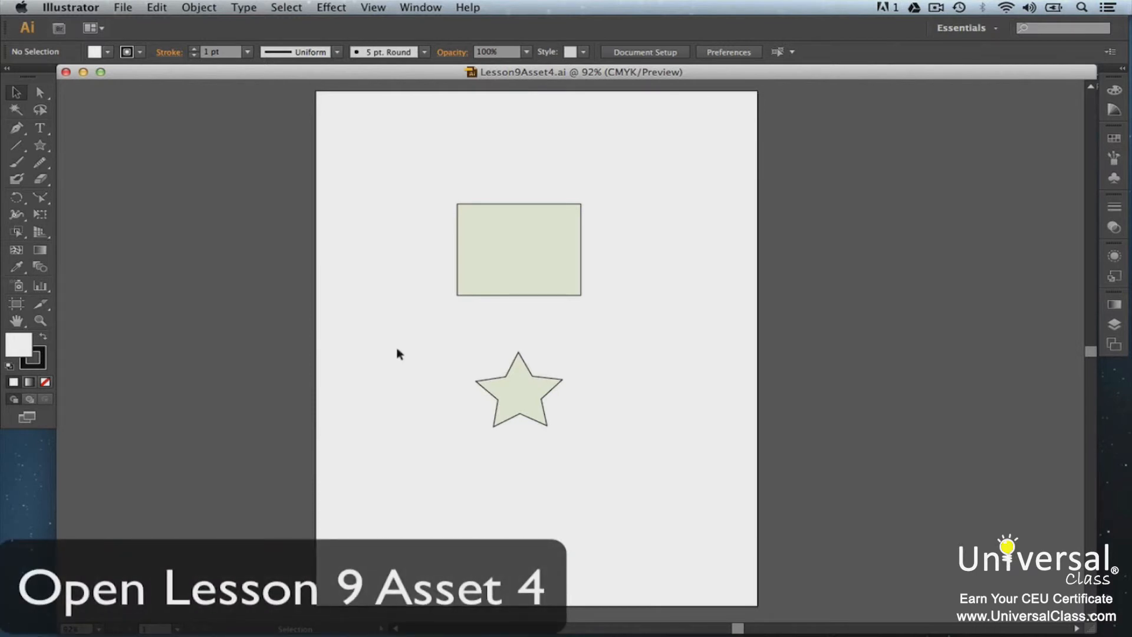
Step: Place the star over the rectangle, Divide Objects Below, and pull the star piece out beneath
left_click(519, 390)
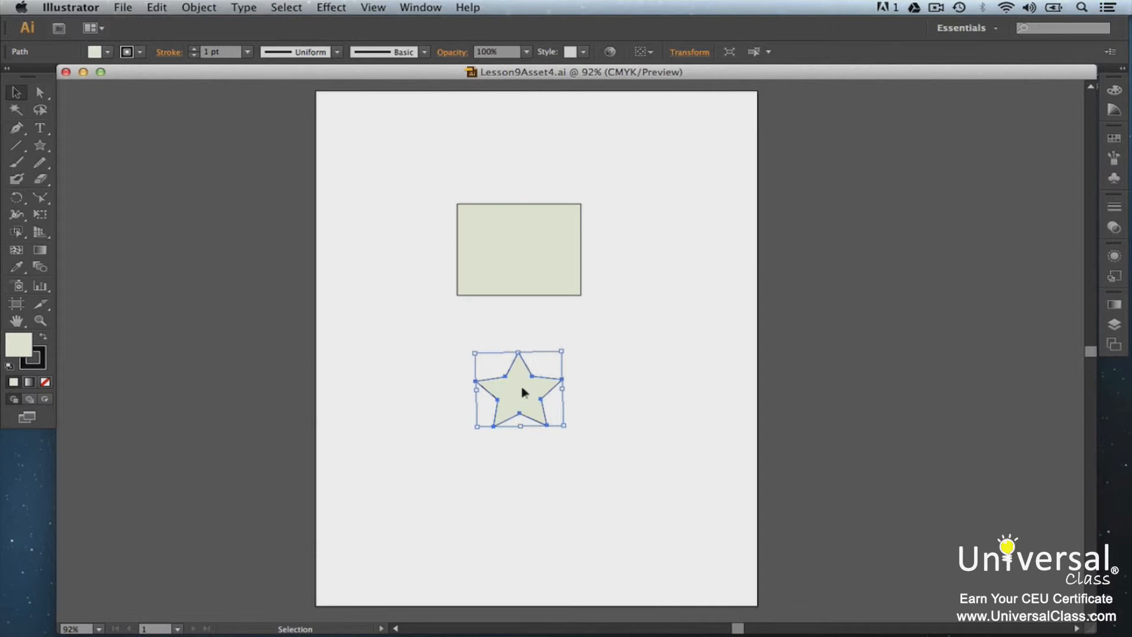
left_click_drag(519, 390, 519, 249)
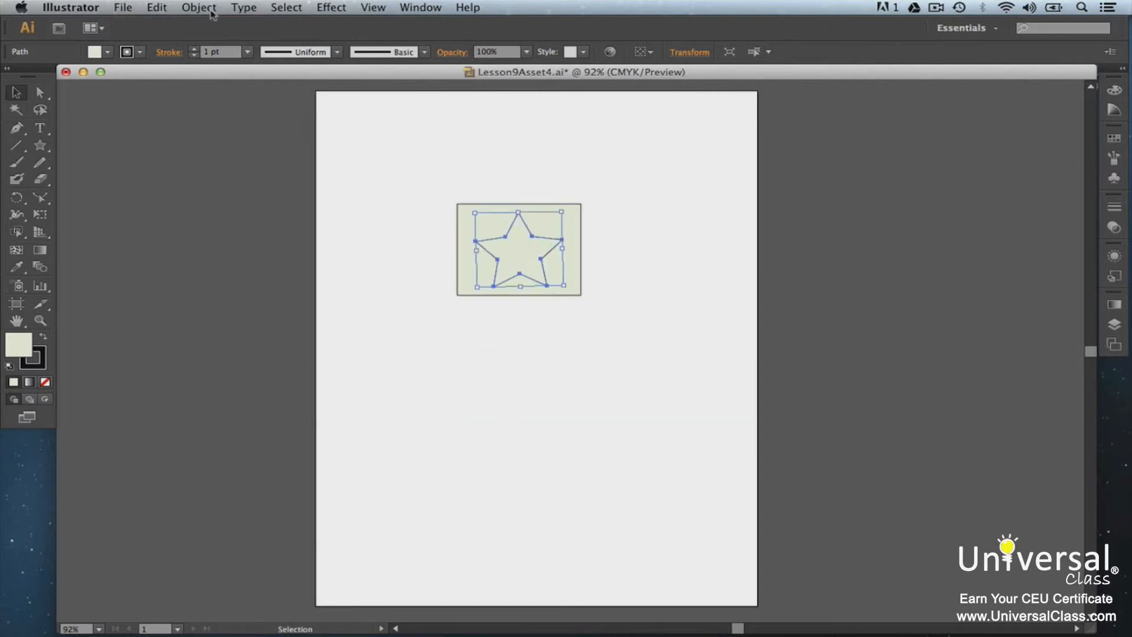
left_click(198, 8)
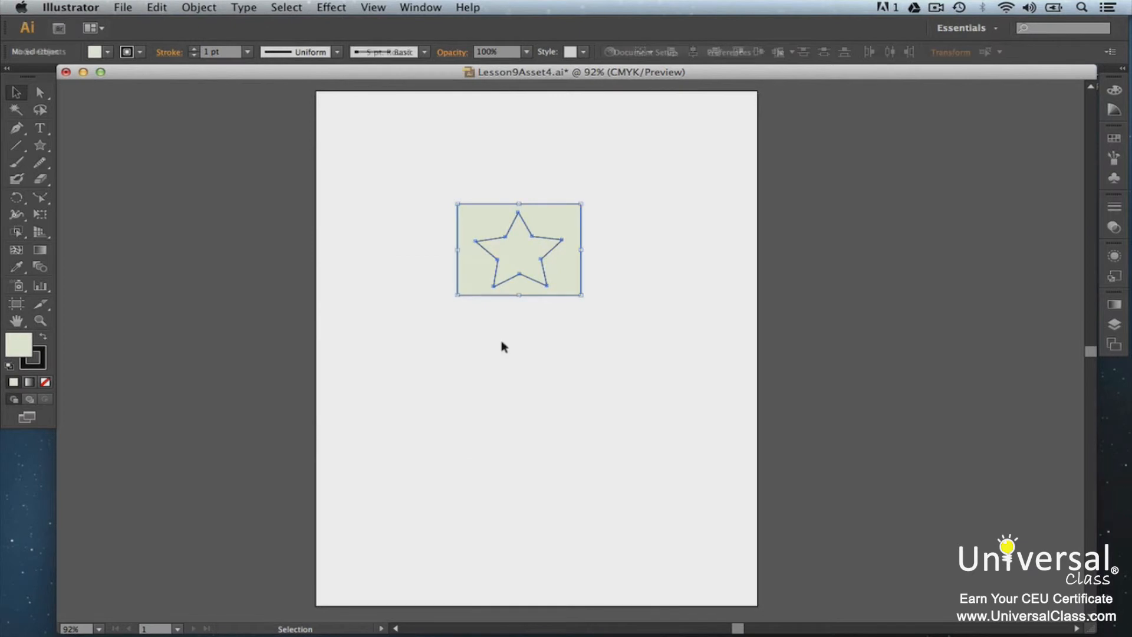
left_click_drag(519, 250, 521, 417)
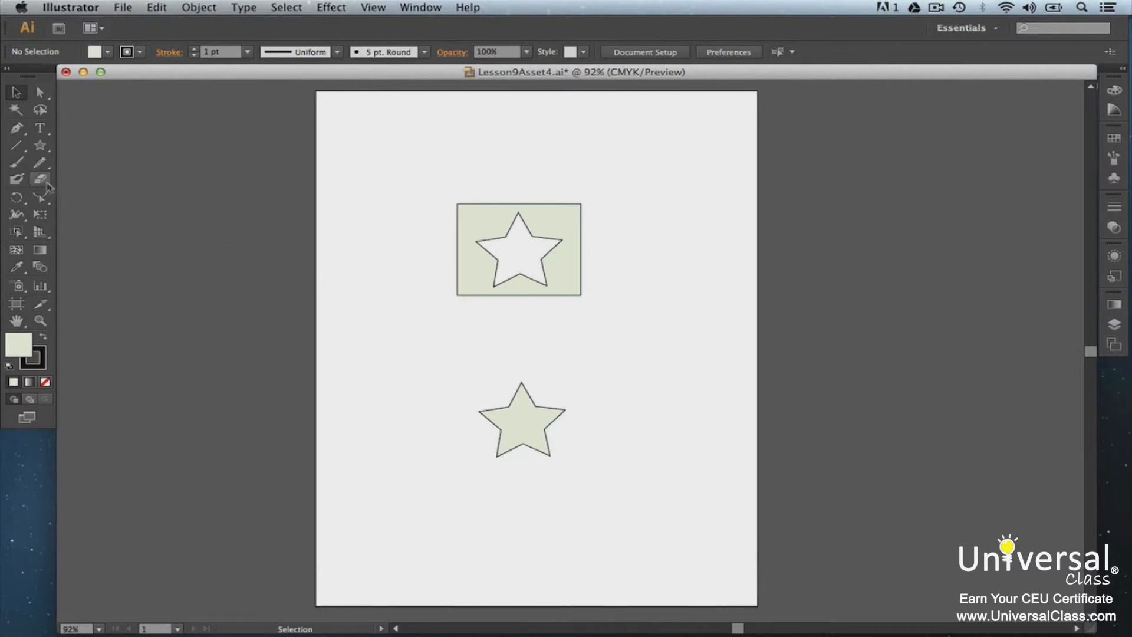
left_click(40, 179)
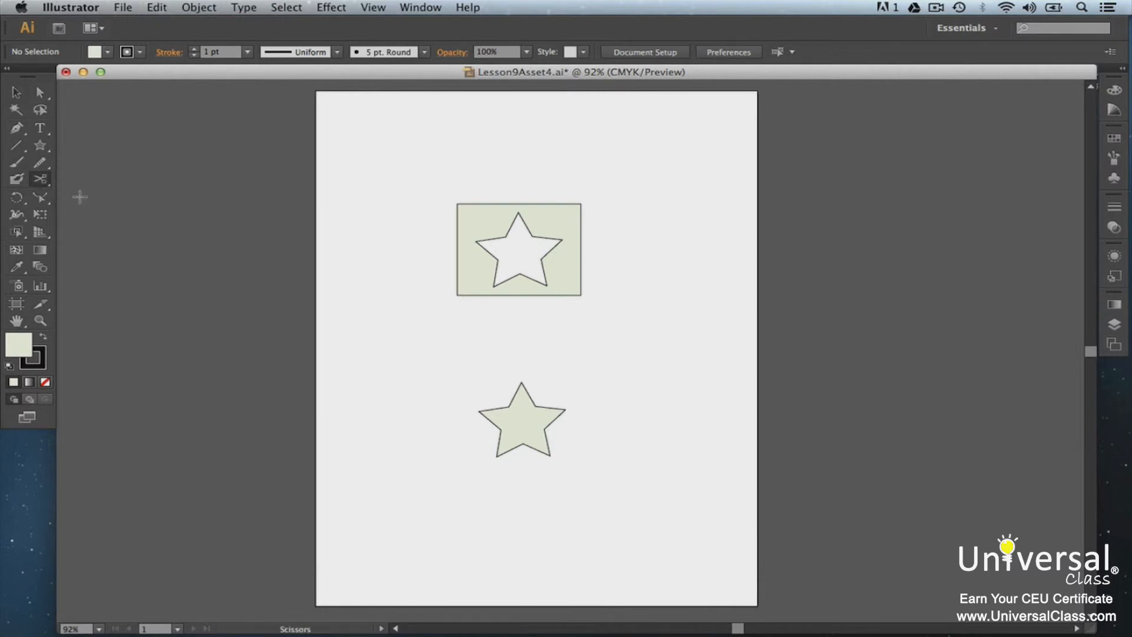
left_click(517, 249)
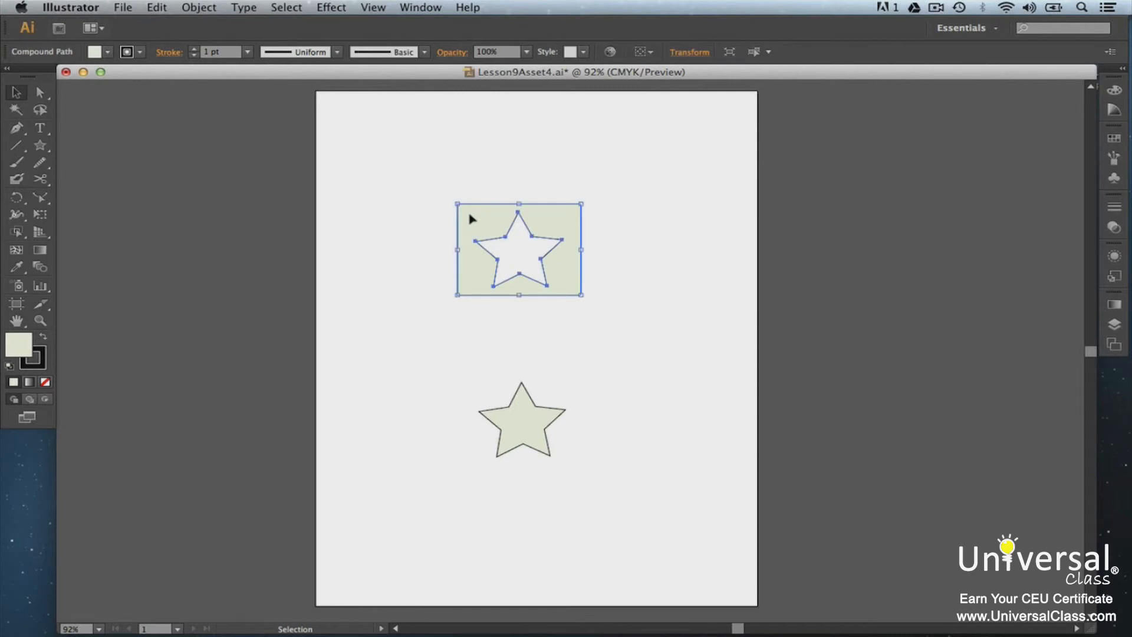
left_click(40, 180)
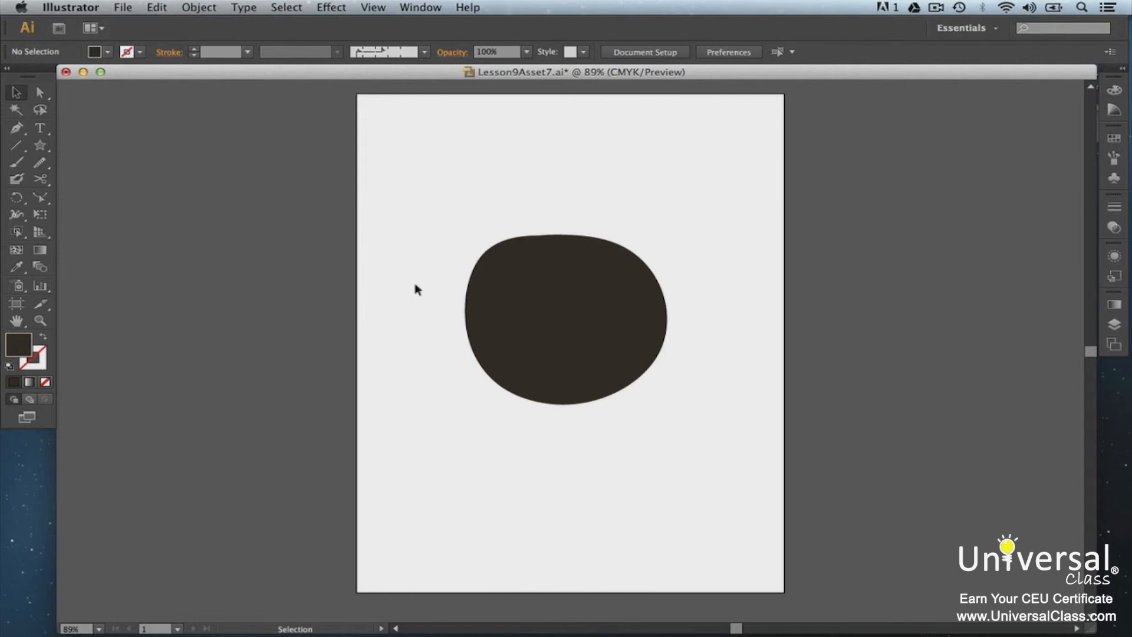
Step: Paint a rounded ear onto the head's upper left with the Blob Brush, merging into one shape
left_click(565, 317)
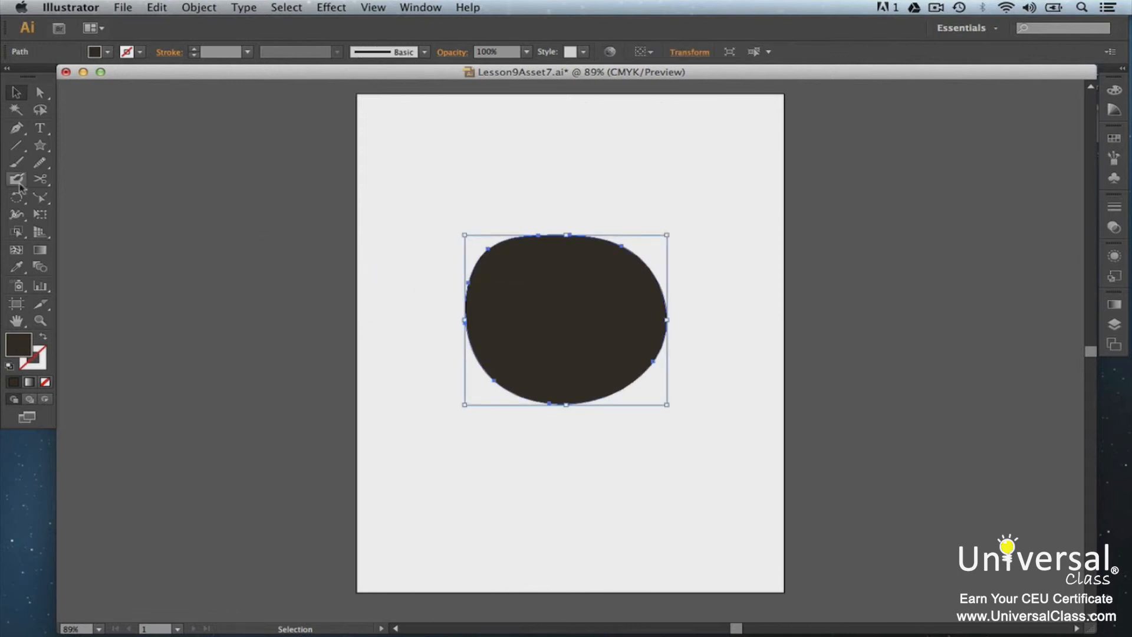
left_click(16, 178)
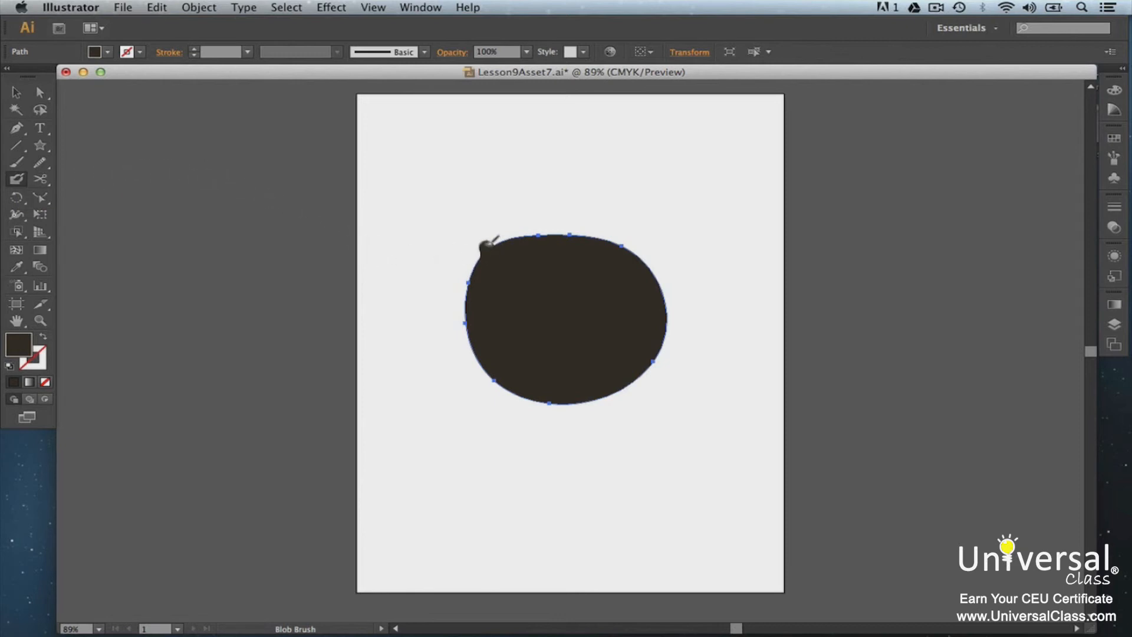
left_click_drag(505, 249, 534, 235)
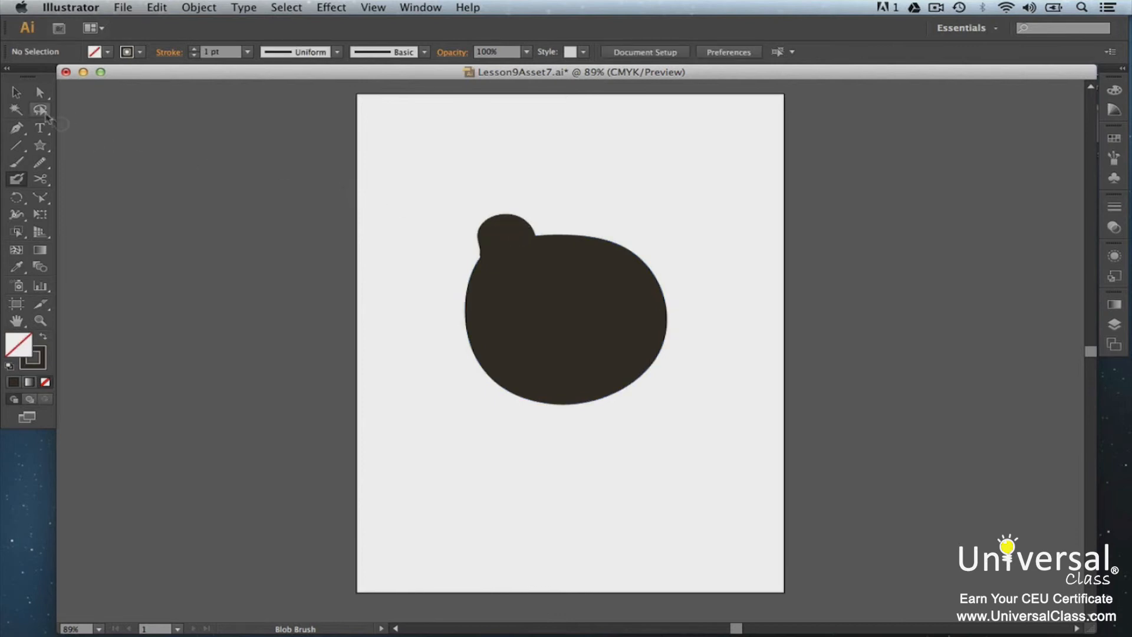
left_click(16, 92)
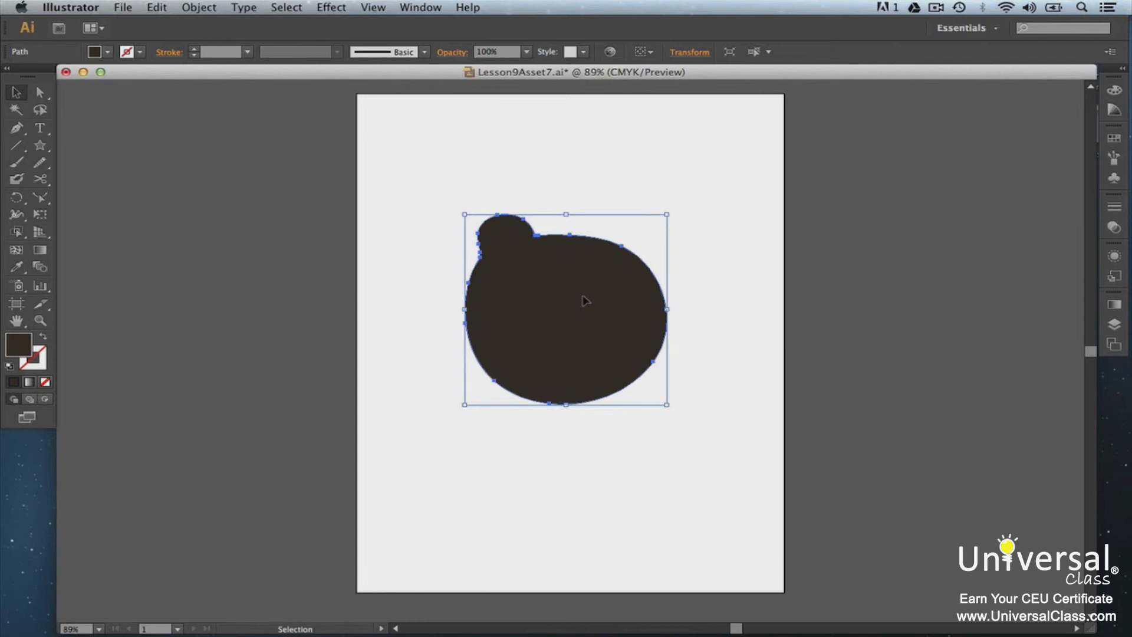
mouse_move(119, 217)
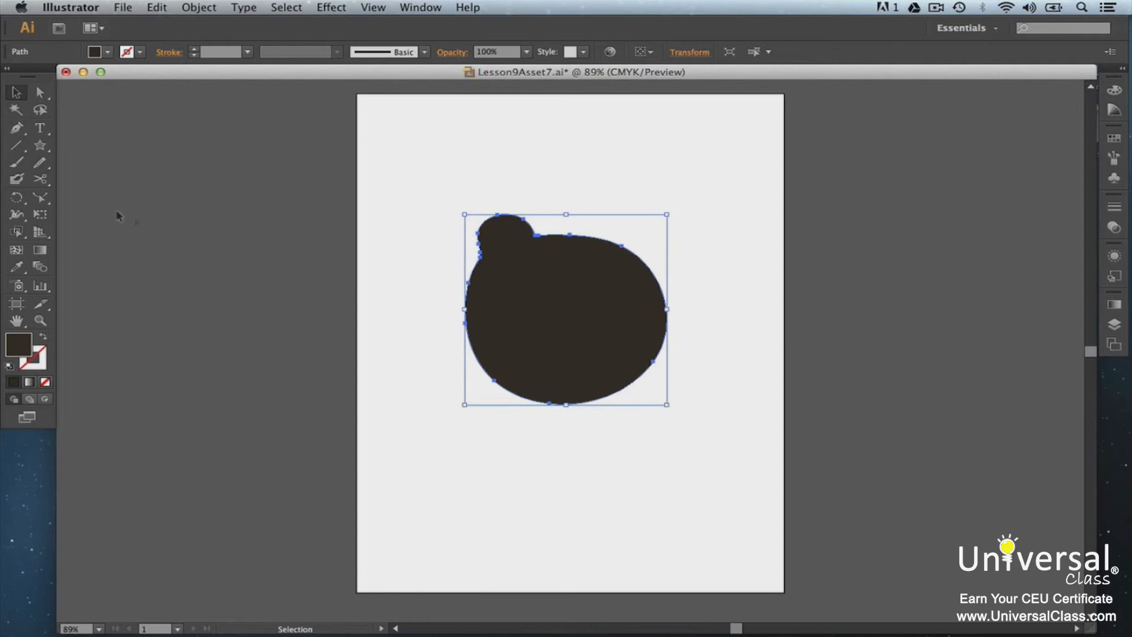
left_click(15, 178)
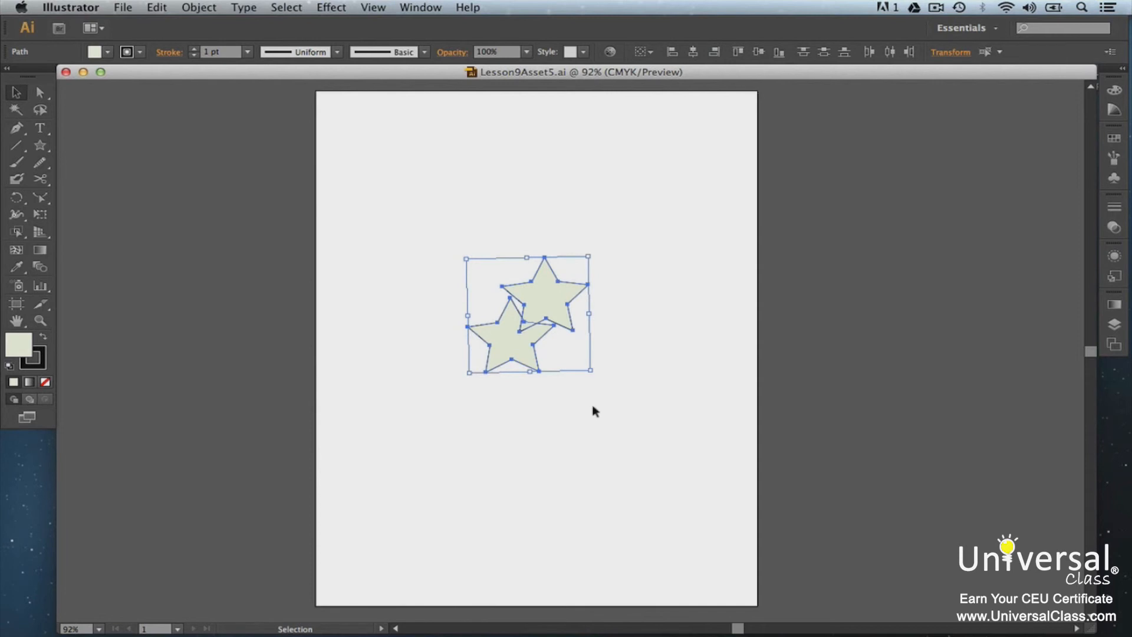
Step: Unite the two overlapping stars into one outline via the Pathfinder panel
left_click(420, 7)
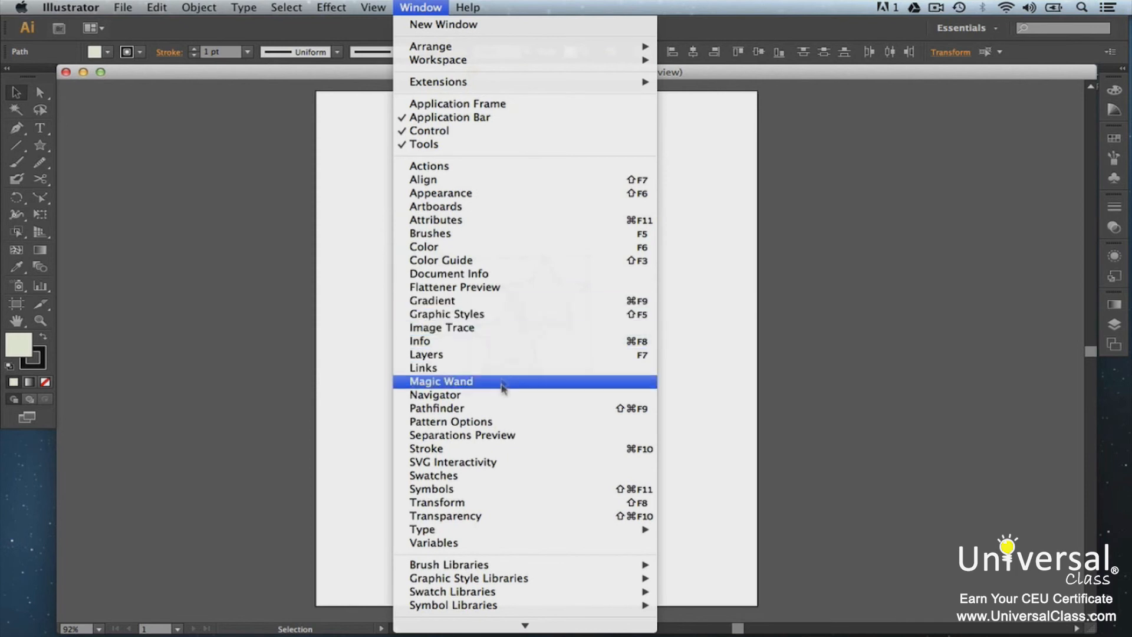
left_click(436, 408)
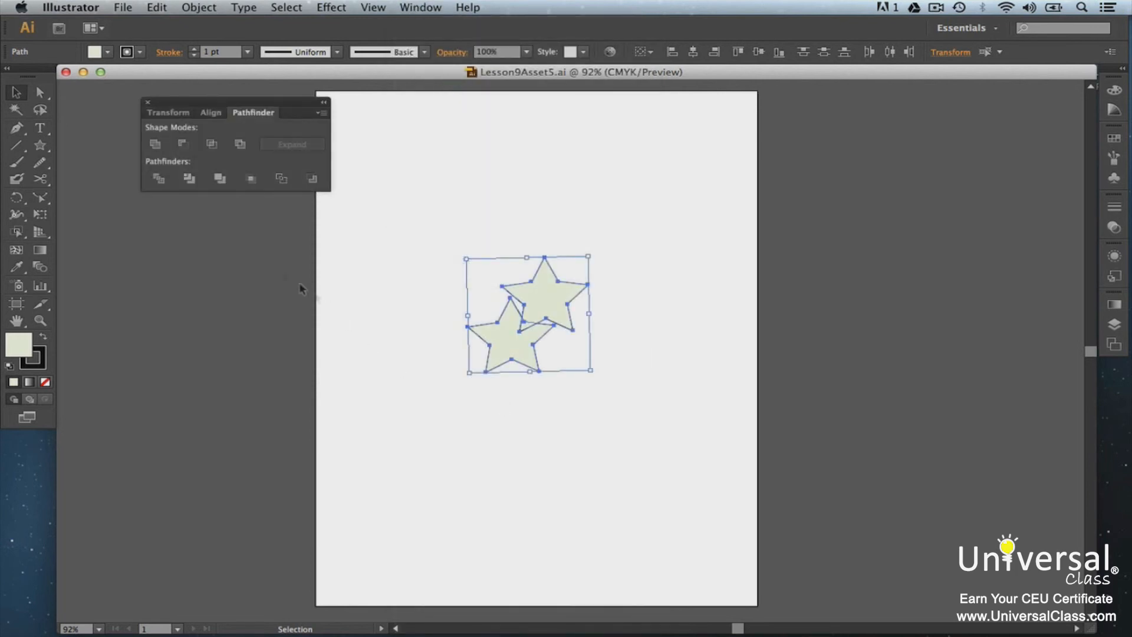
mouse_move(156, 144)
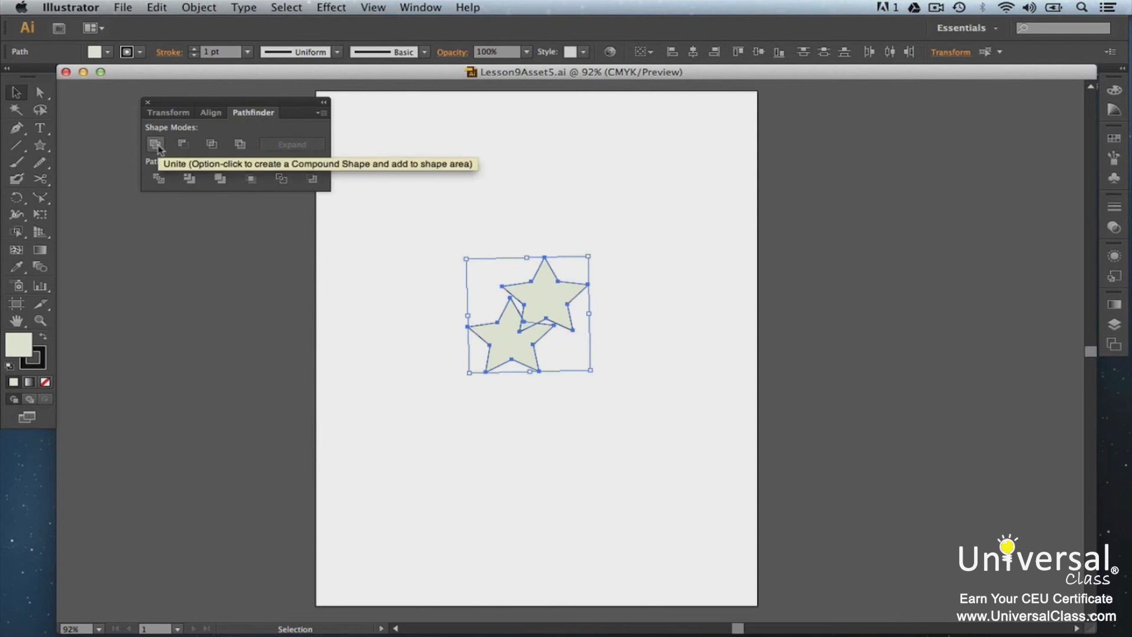
mouse_move(182, 144)
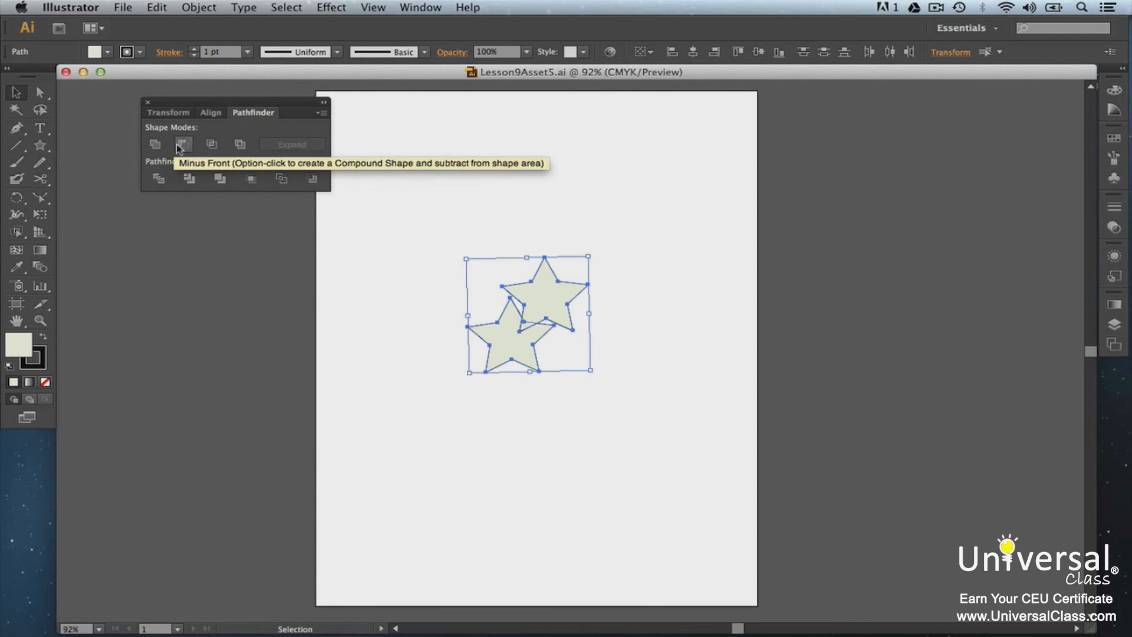
mouse_move(211, 144)
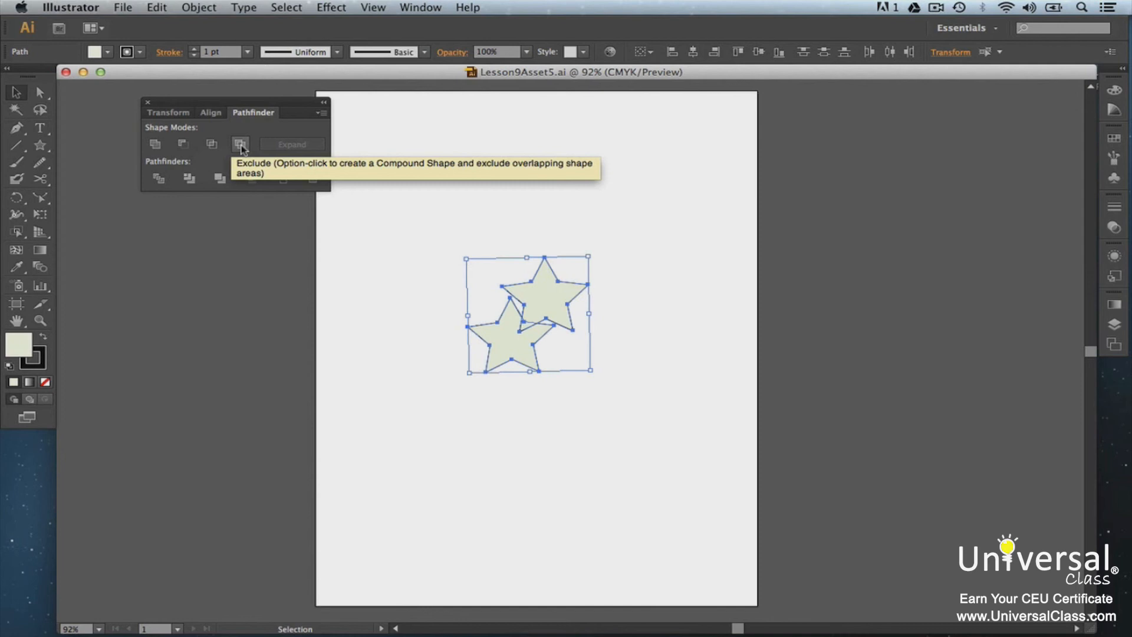
mouse_move(156, 144)
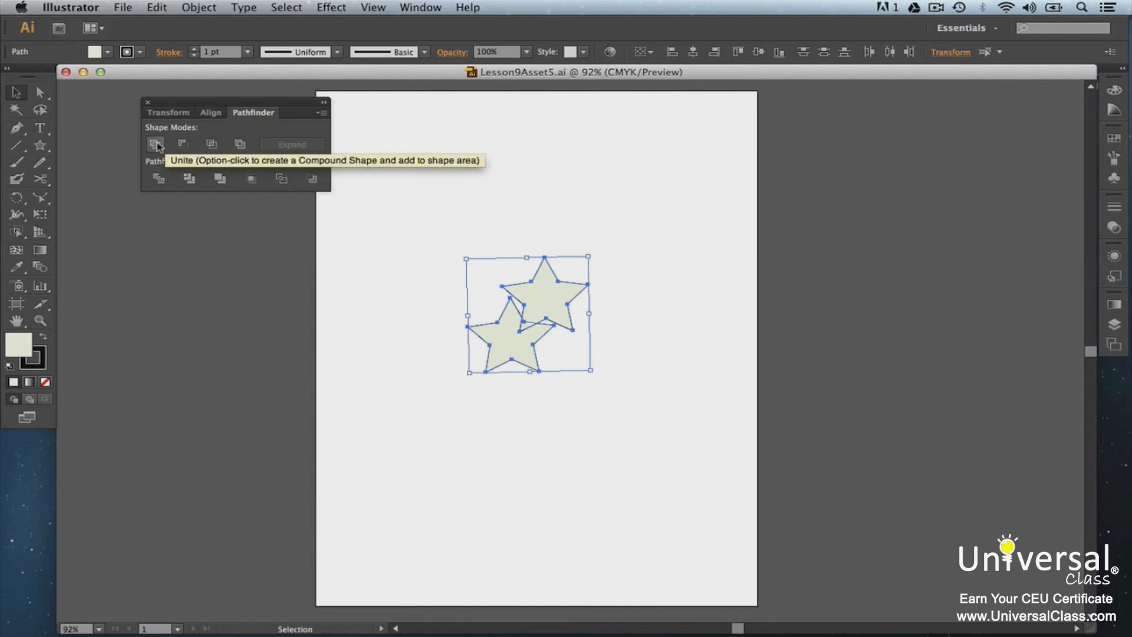
left_click(156, 144)
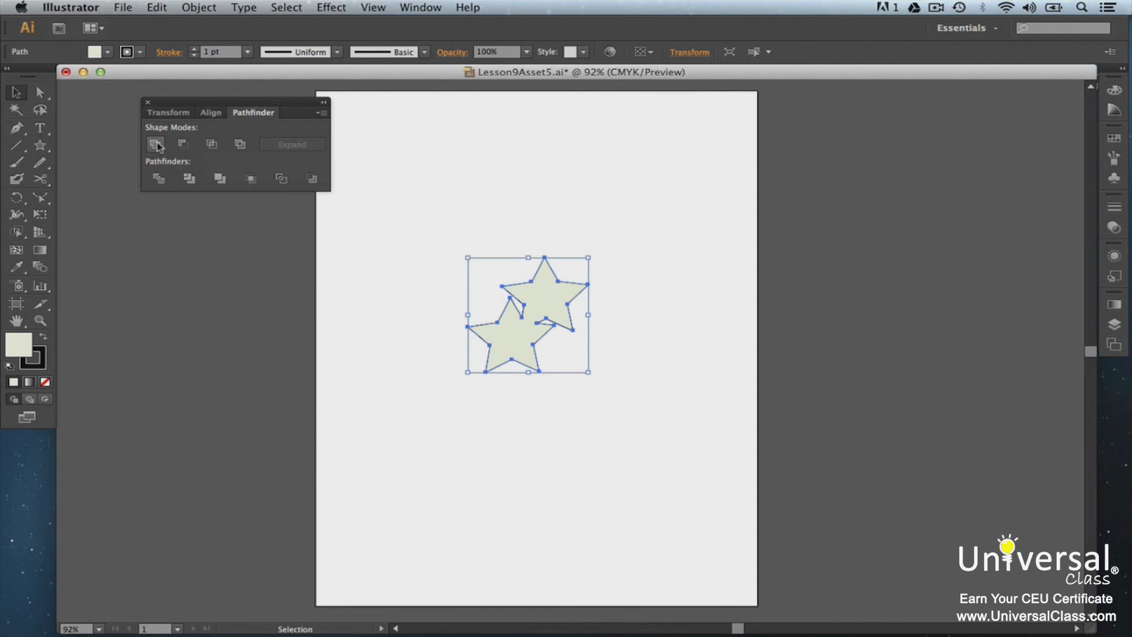
left_click(155, 144)
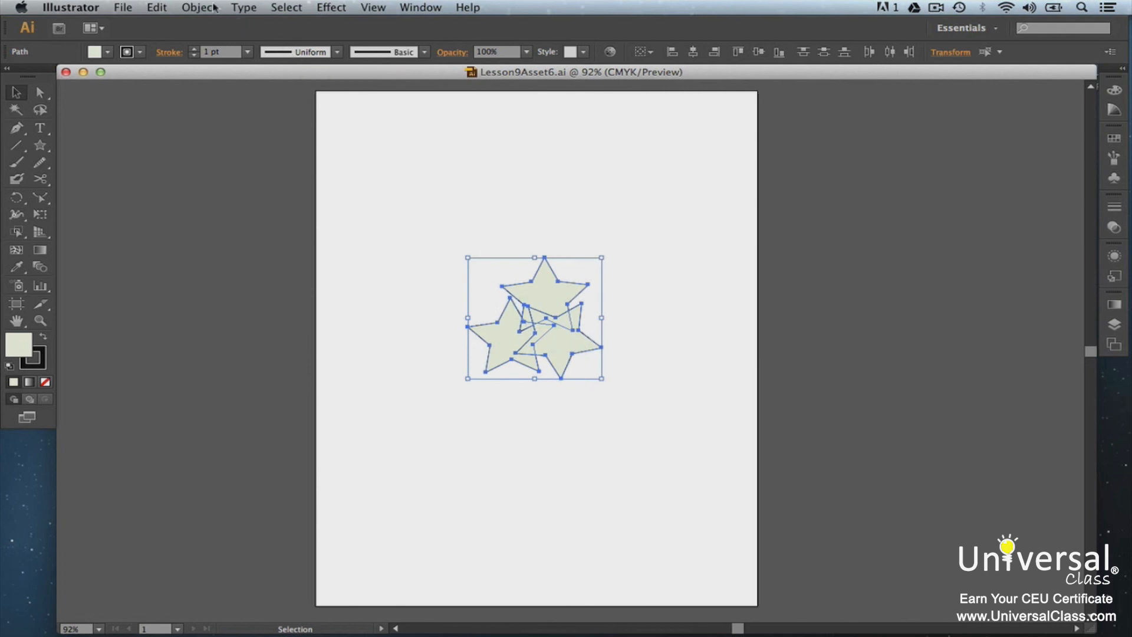
Step: Bring up the Object menu for the three selected overlapping stars
left_click(200, 7)
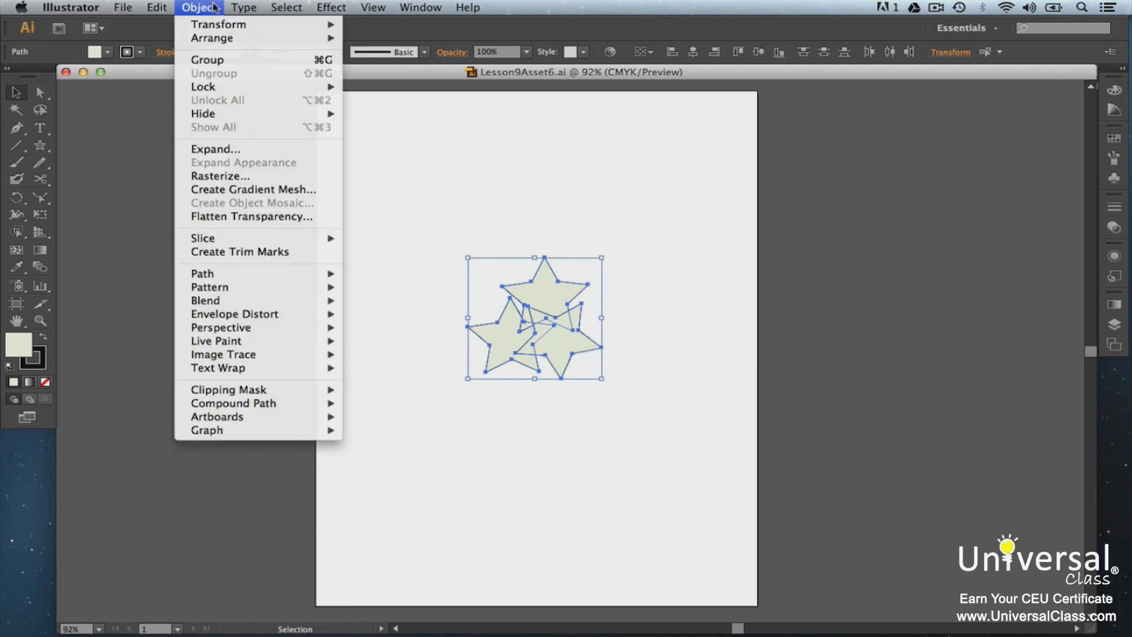